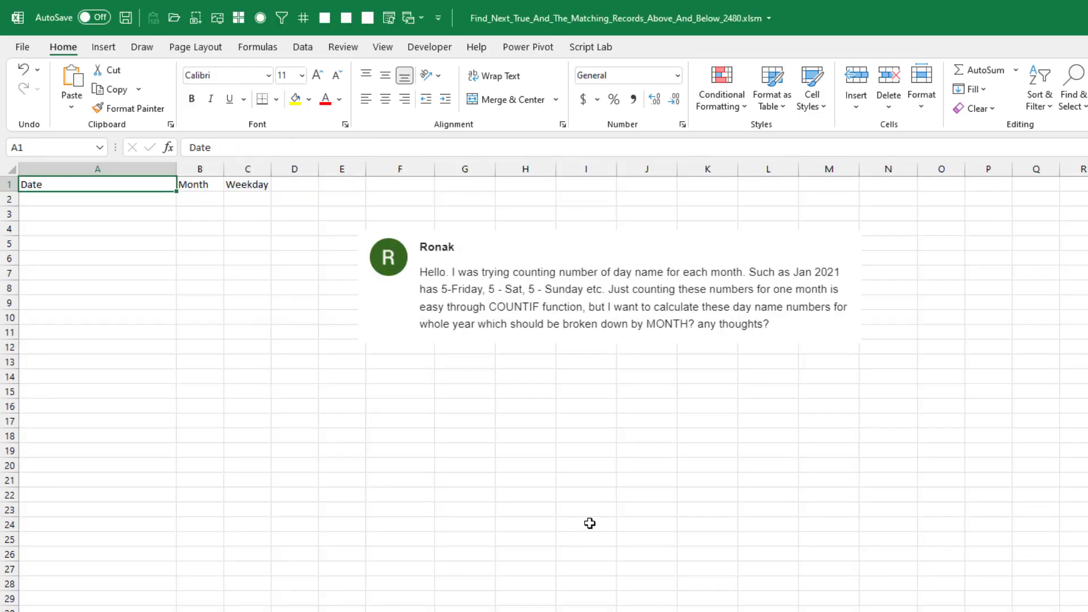
pyautogui.moveTo(581, 519)
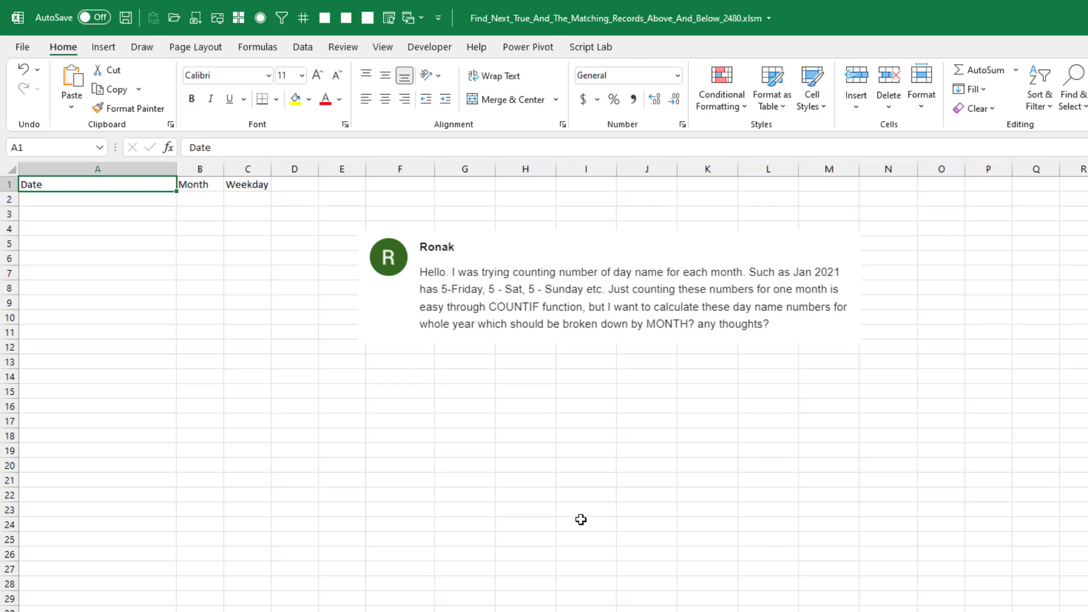
pyautogui.moveTo(444, 259)
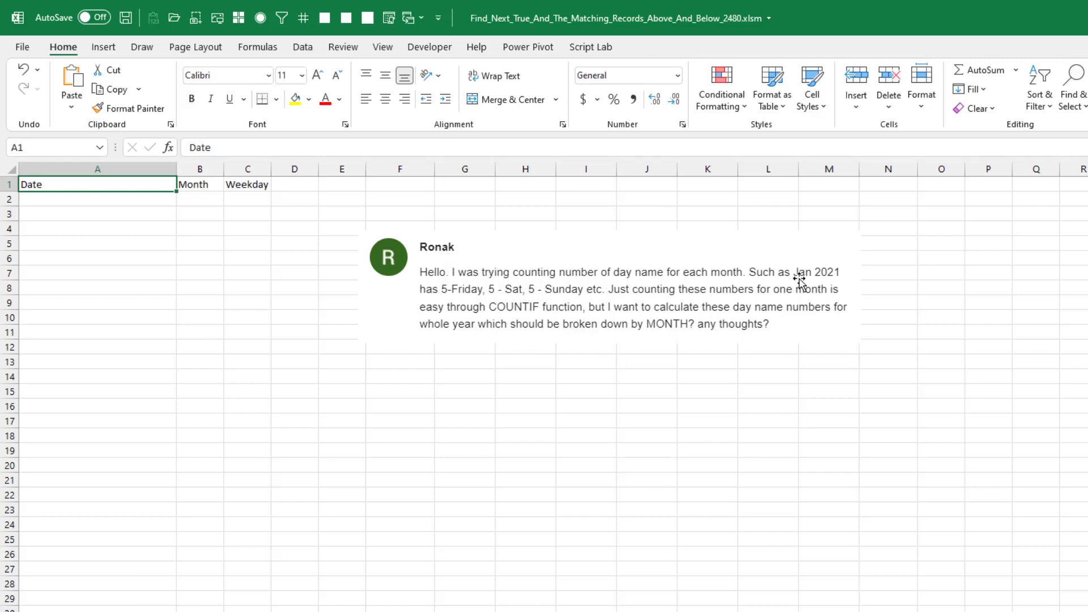
pyautogui.moveTo(830, 278)
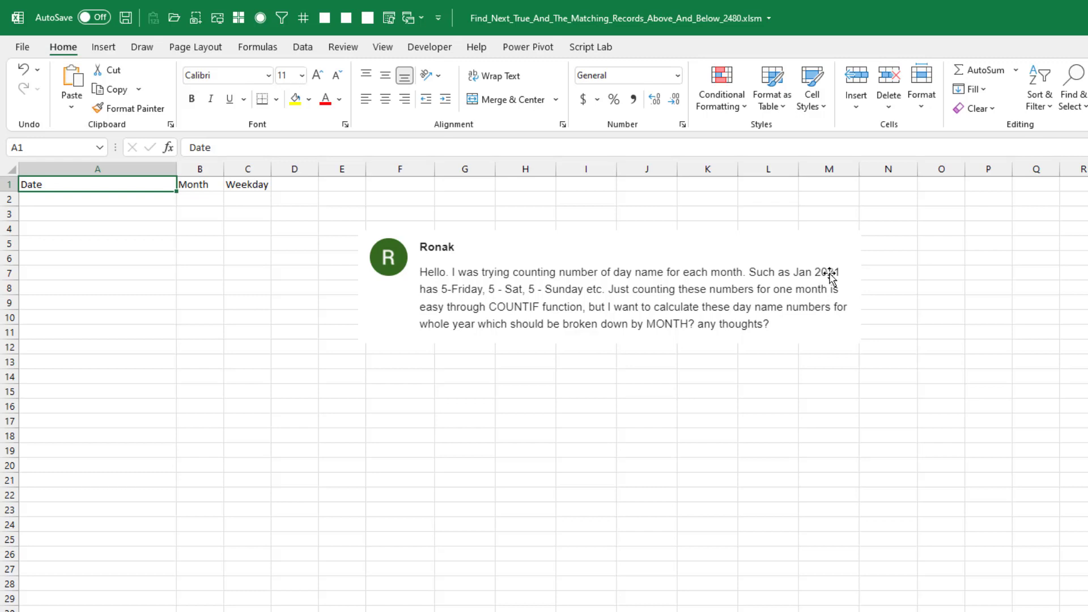
pyautogui.moveTo(457, 297)
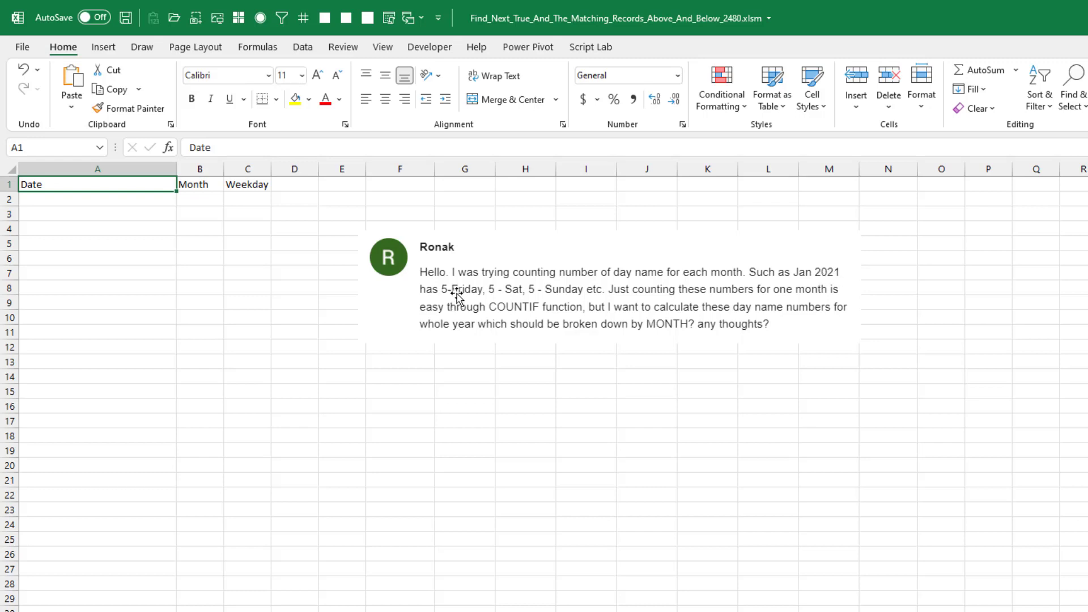
pyautogui.moveTo(73, 198)
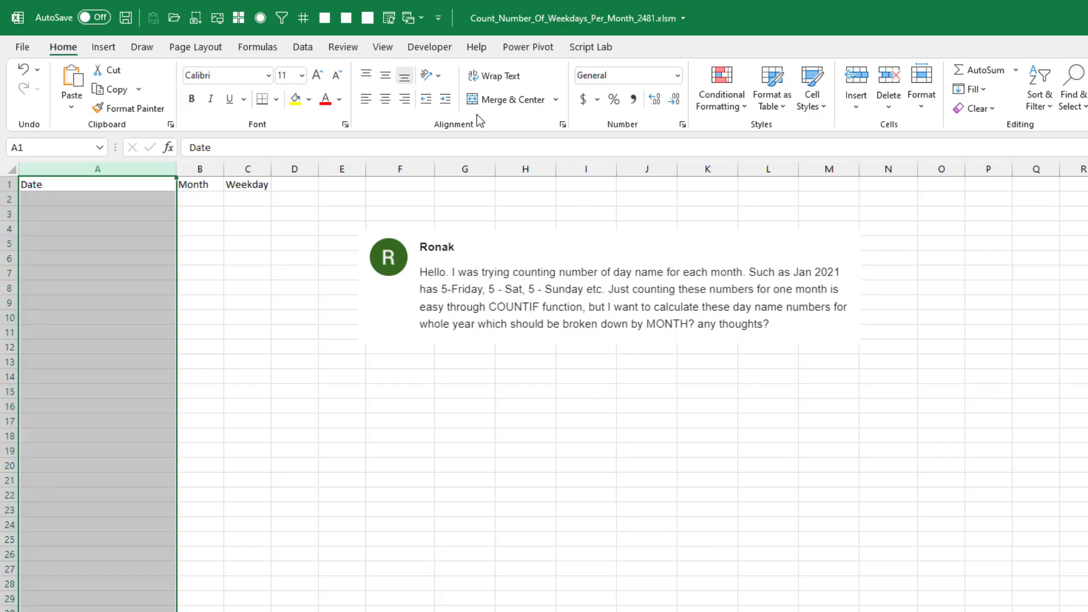
# Format column A as Long Date and enter =SEQUENCE(365,1,DATE(2021,1,1)) in A2.
pyautogui.click(676, 75)
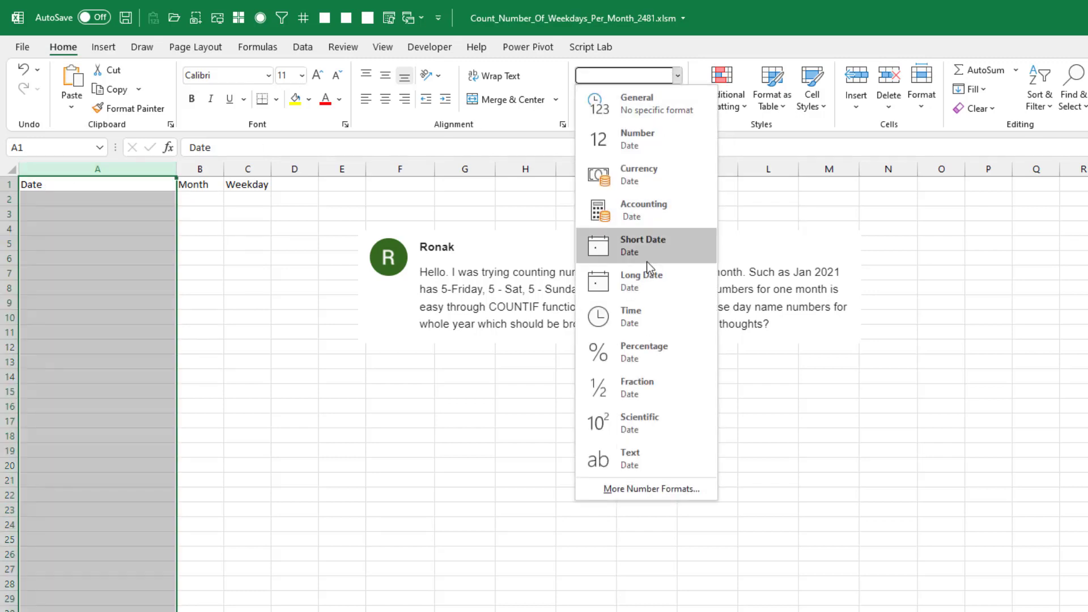
pyautogui.click(641, 245)
pyautogui.write('=SEQUENCE(')
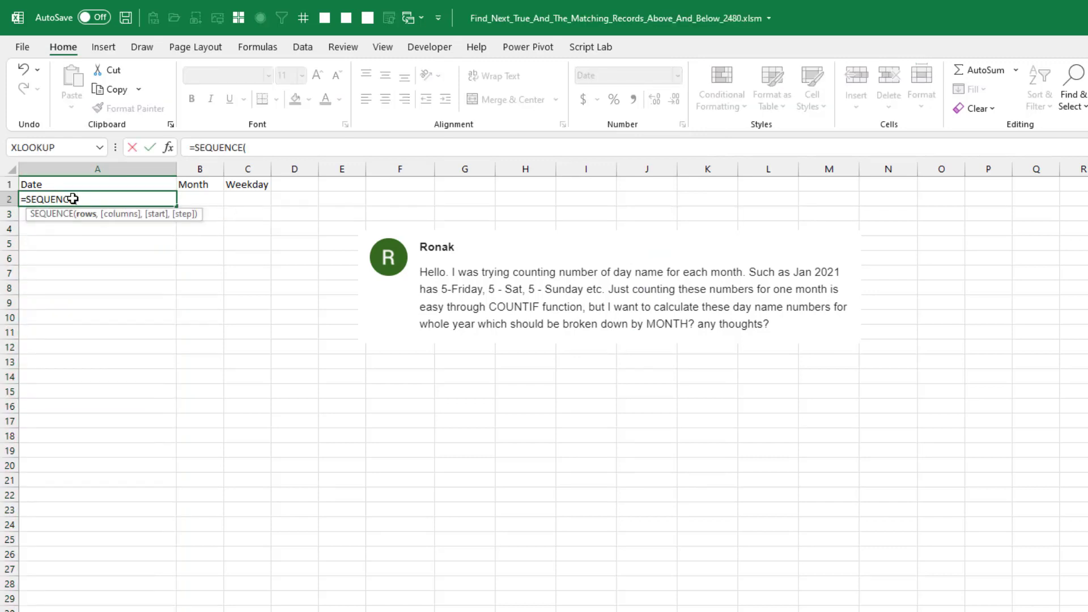
pyautogui.write('365,1')
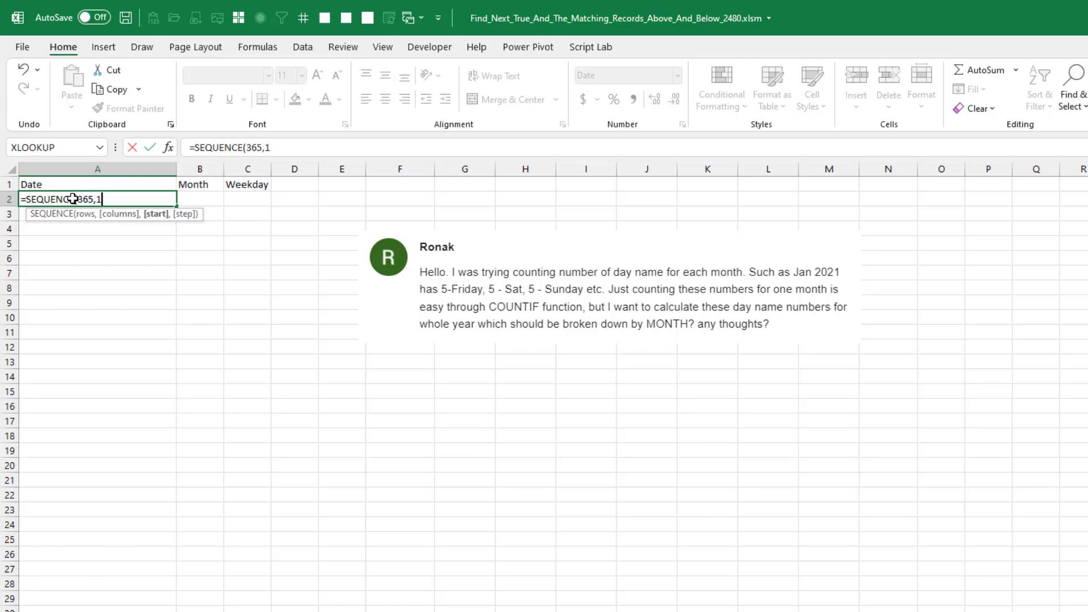
pyautogui.write(',date(')
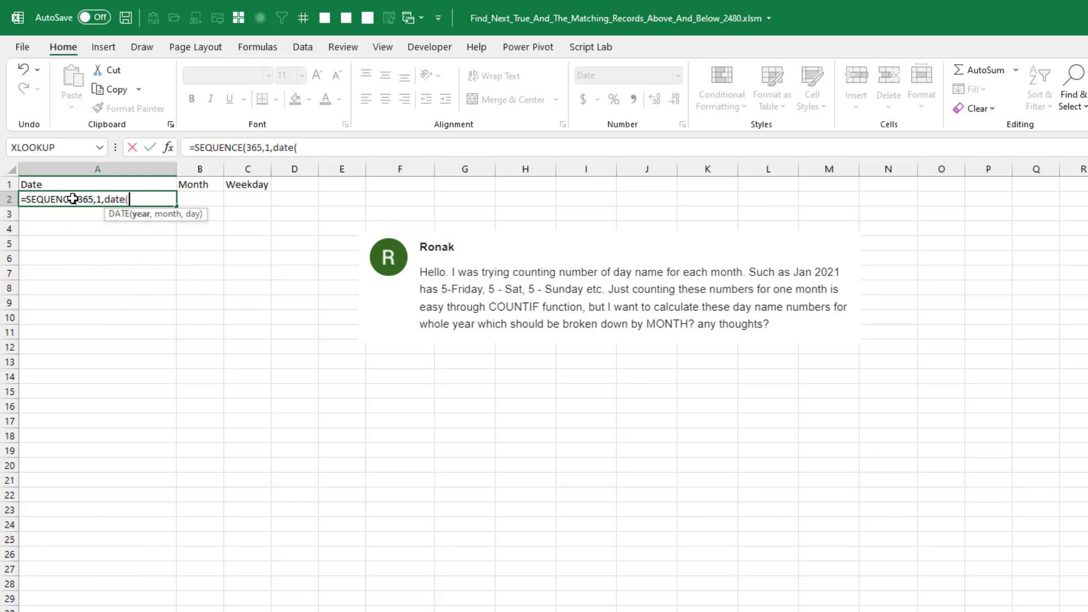
pyautogui.write('2021,1,1')
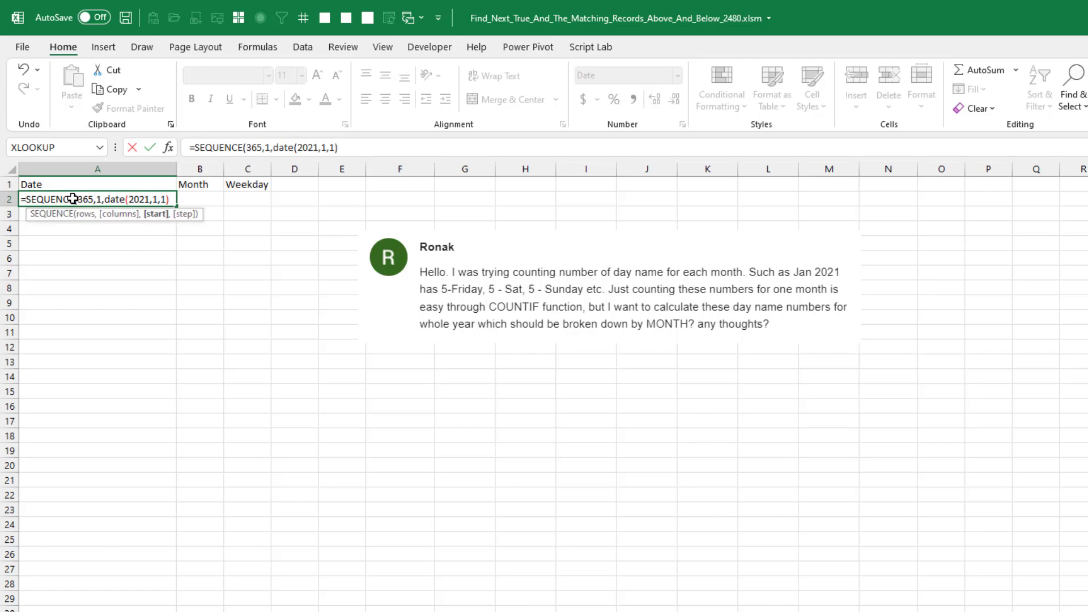
pyautogui.press('Return')
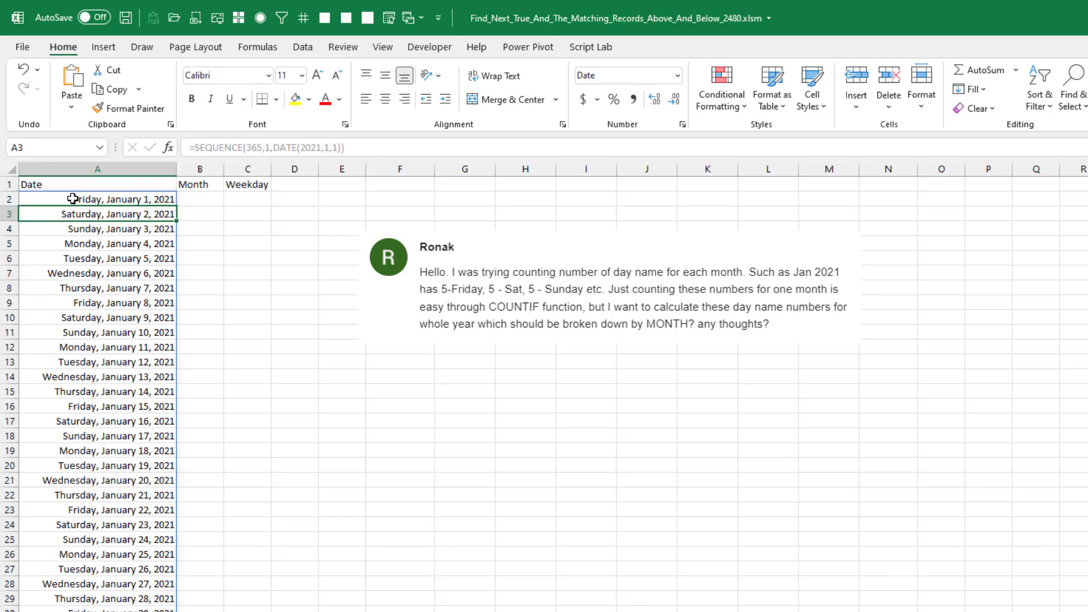
# Add Month and Weekday helpers with =TEXT(A2,"MMMM") and =TEXT(A2,"DDDD").
pyautogui.click(200, 199)
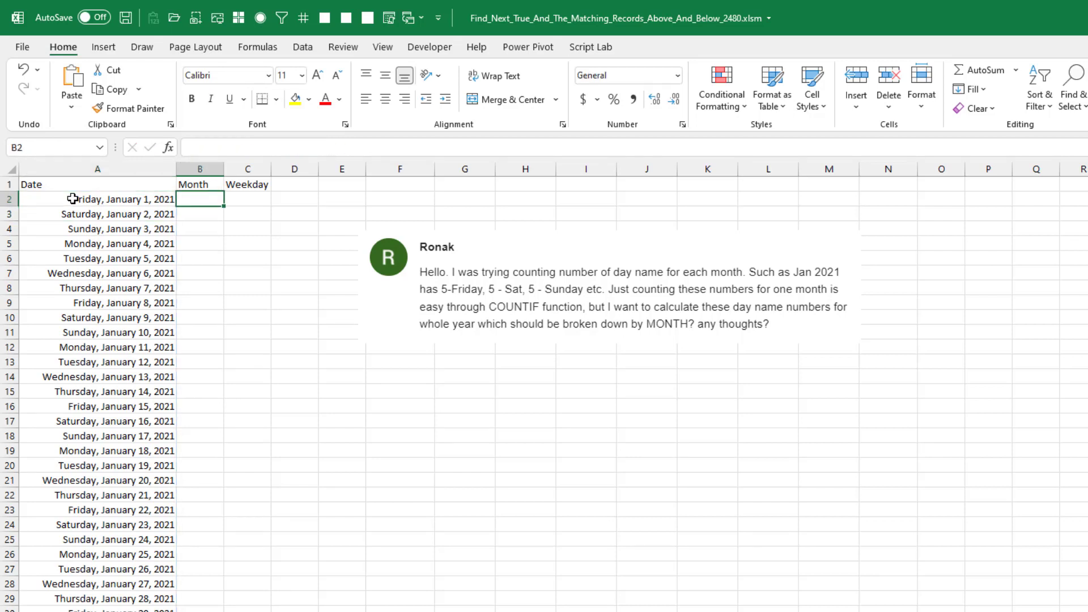
pyautogui.write('=text(A2,')
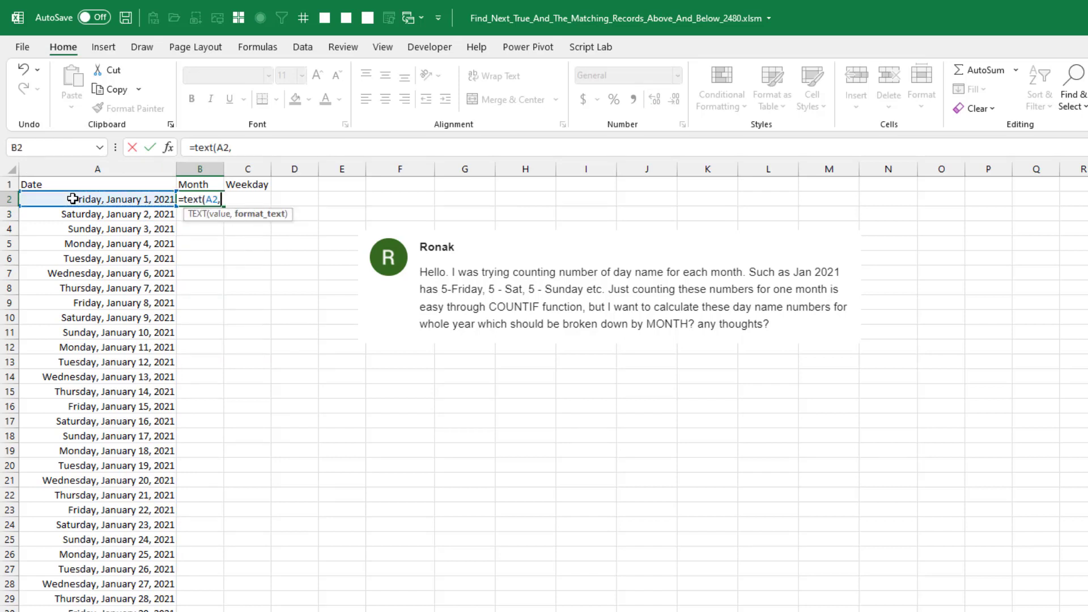
pyautogui.write('"MMMM")')
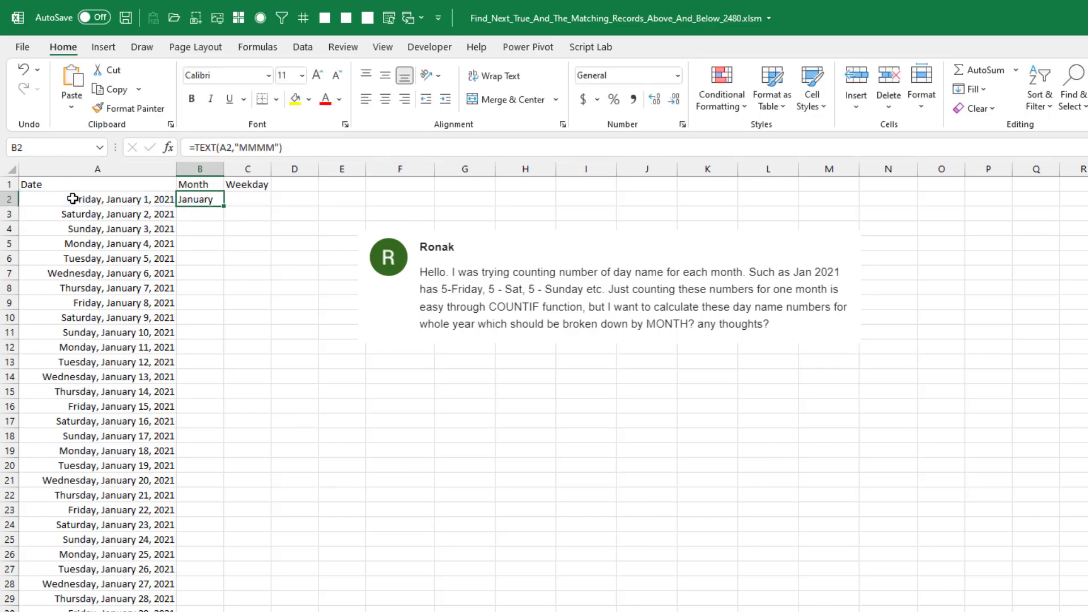
pyautogui.write('=tex')
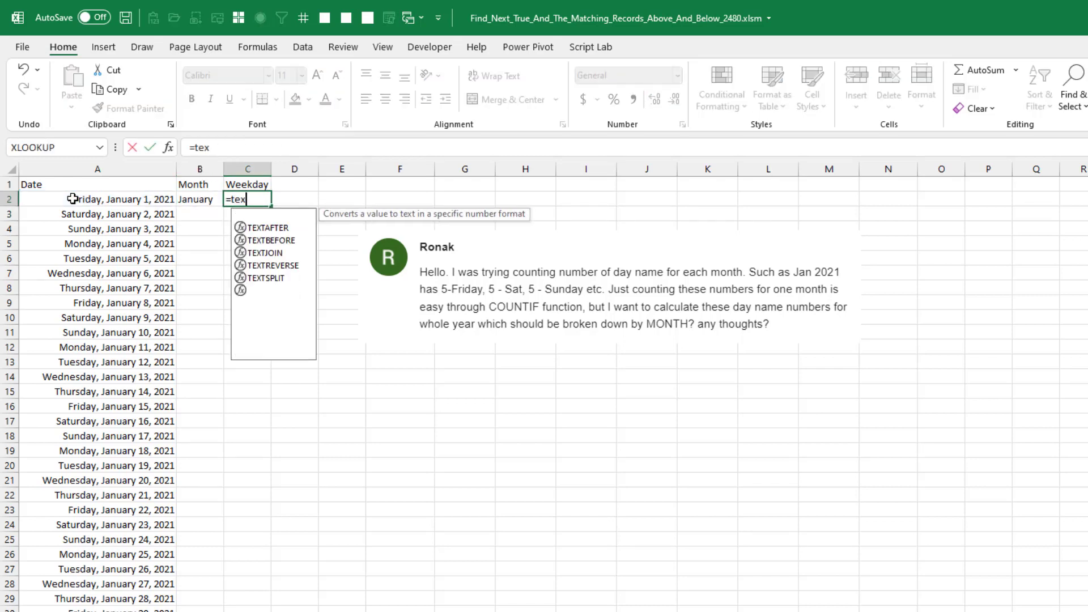
pyautogui.write('t(A2,')
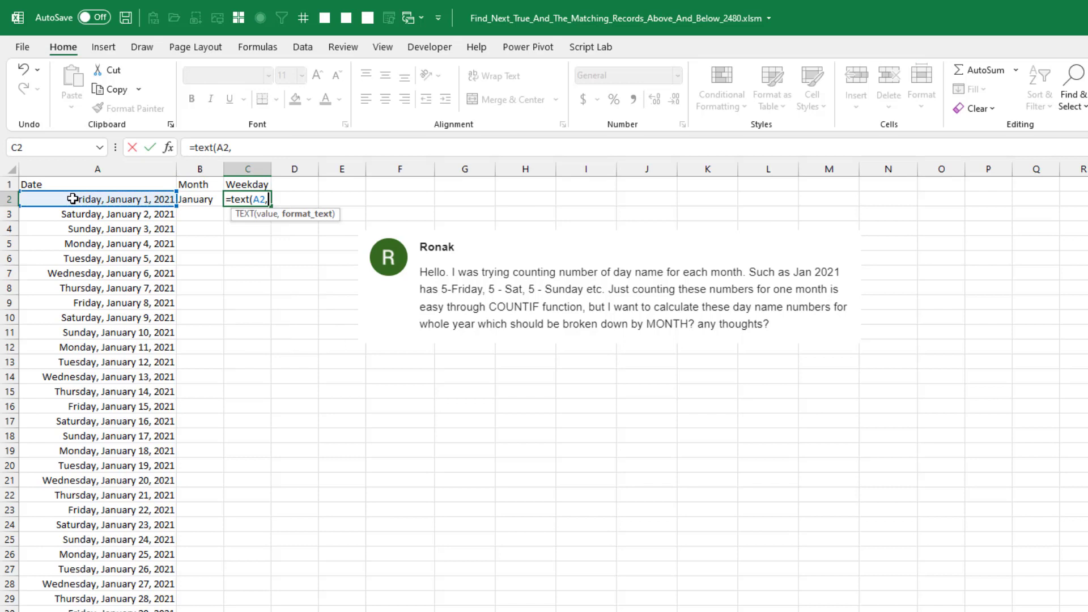
pyautogui.write('"DDDD")')
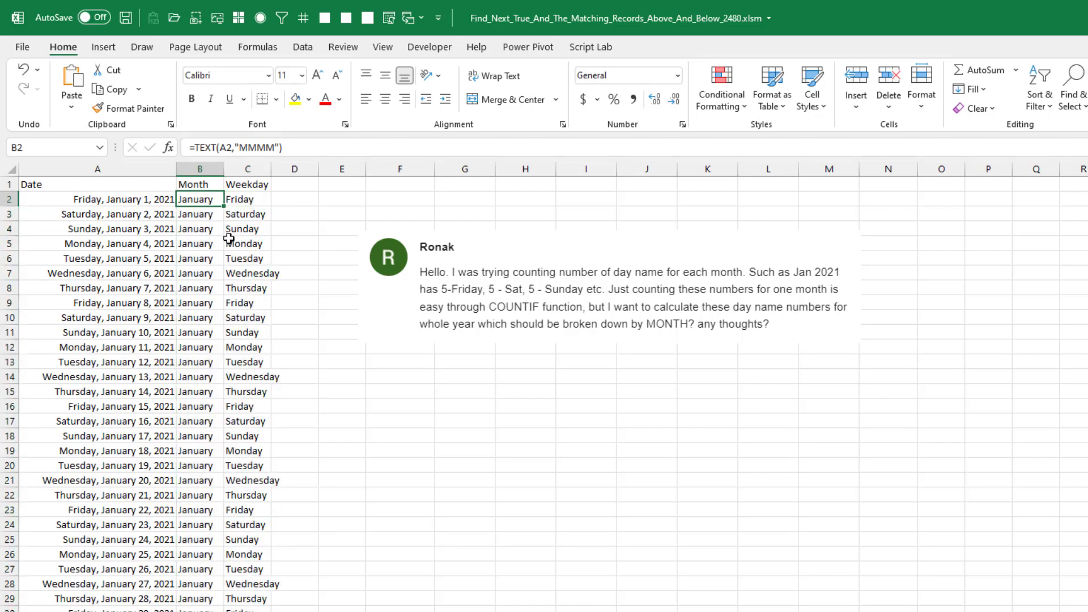
# Insert an empty pivot table from the date list at F14 on the existing worksheet.
pyautogui.click(103, 47)
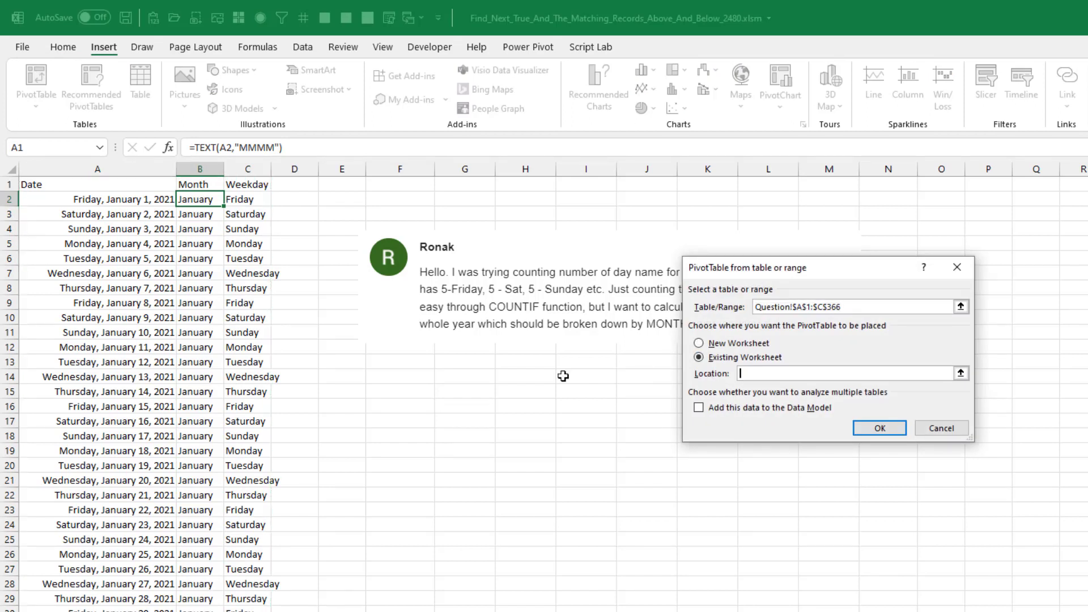
pyautogui.click(399, 376)
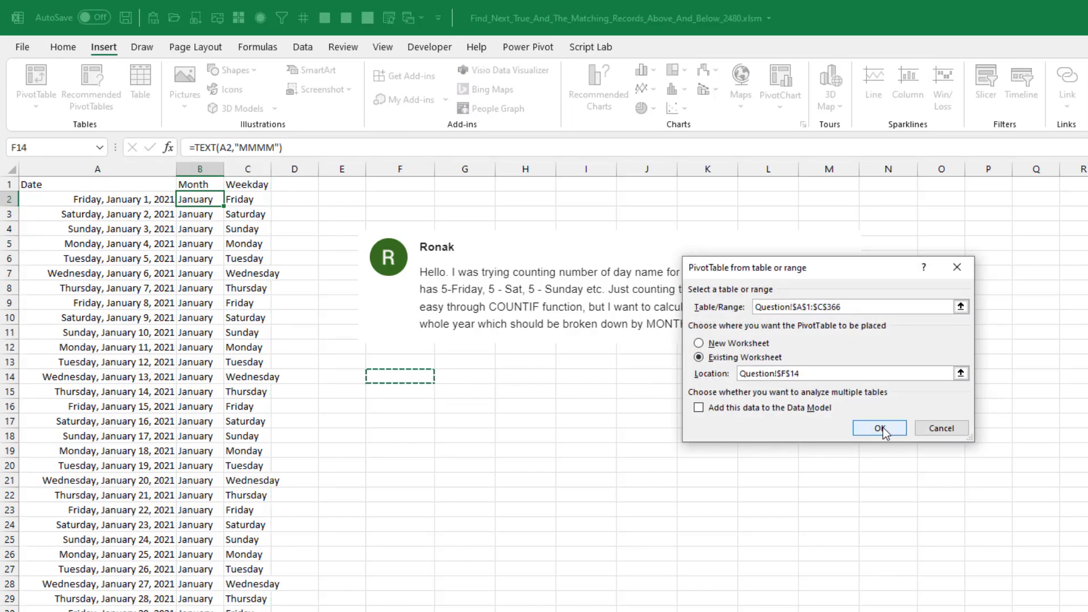
pyautogui.click(879, 429)
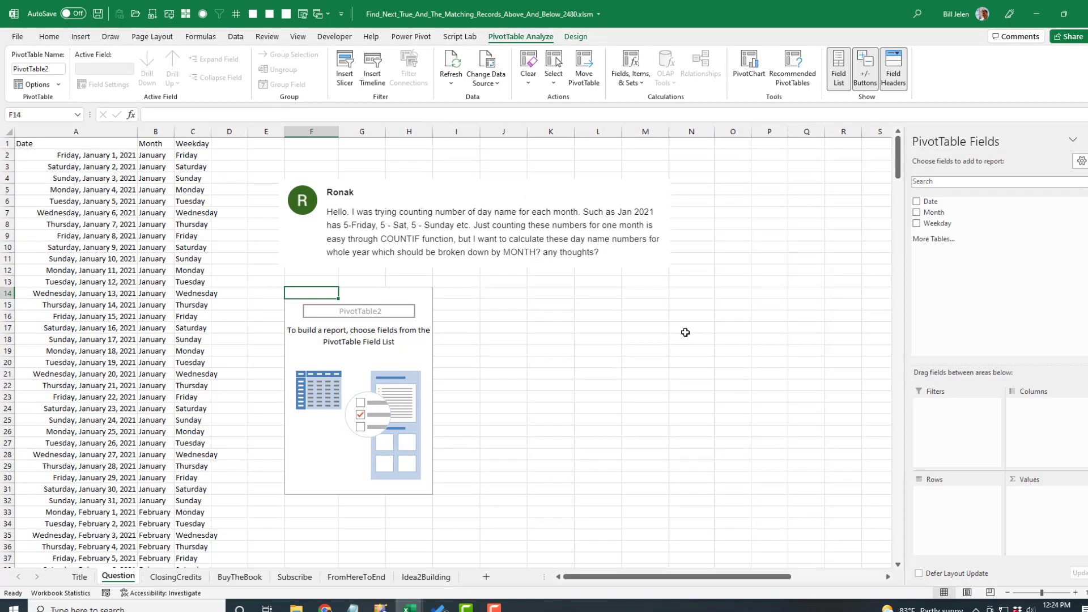
pyautogui.moveTo(935, 212)
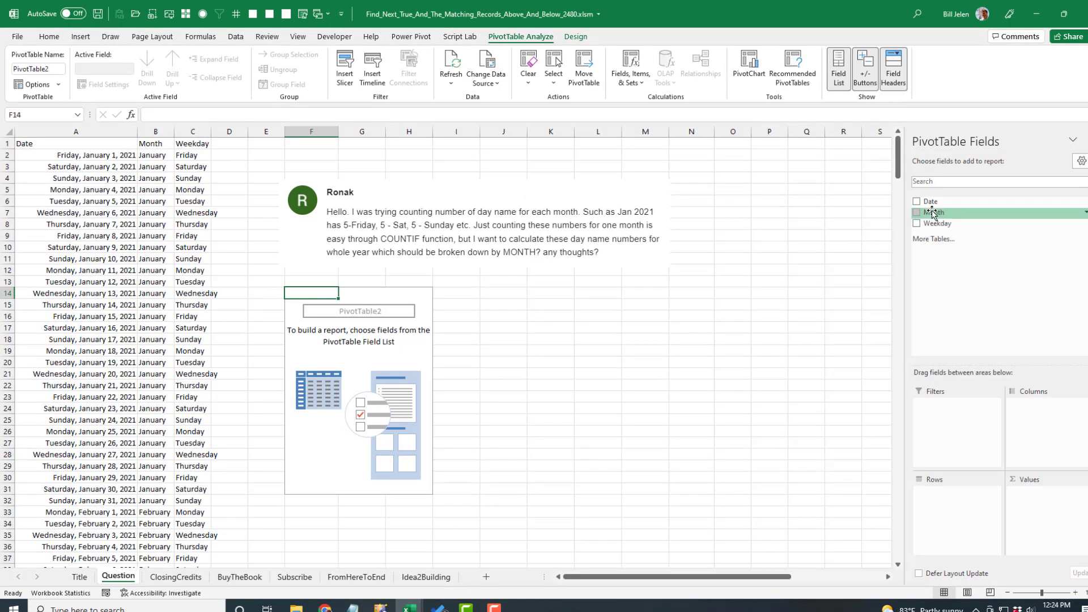
# Add Month to Rows, Weekday to Columns and Count of Date to Values, totaling 365.
pyautogui.click(917, 212)
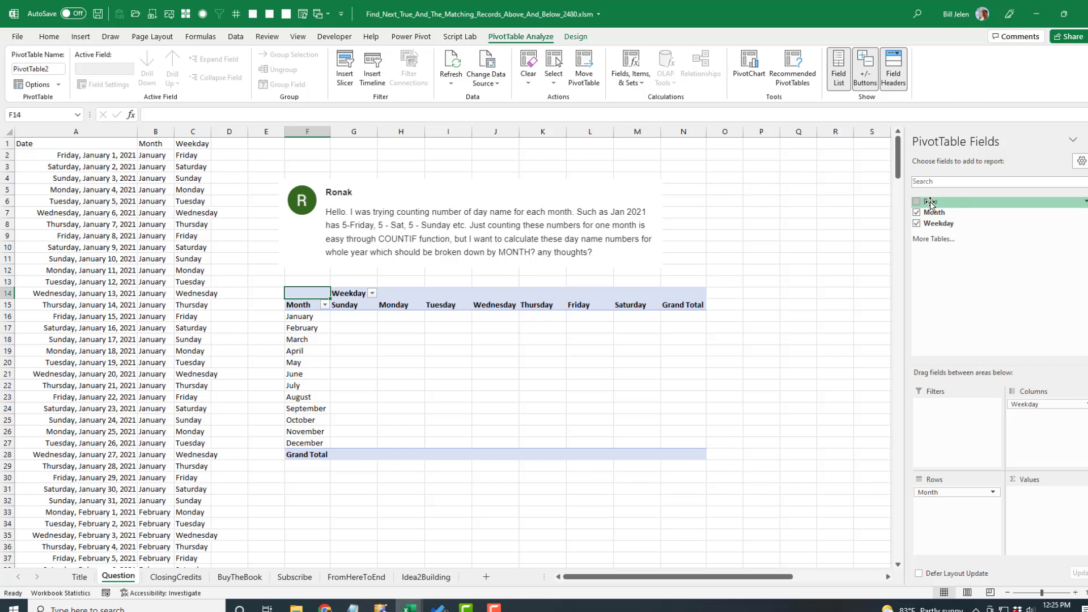
pyautogui.click(917, 202)
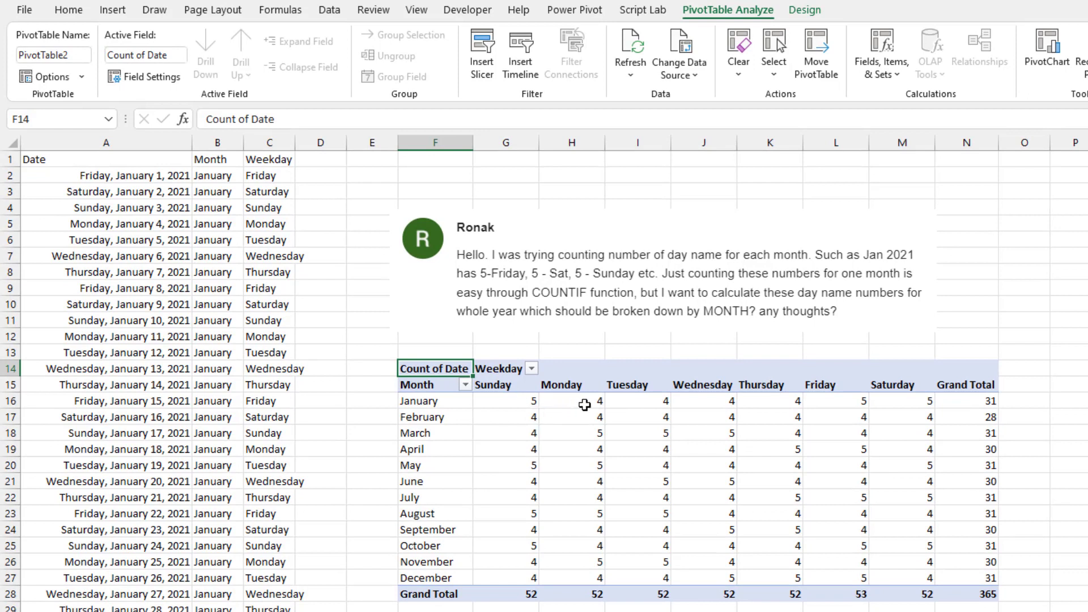
pyautogui.moveTo(585, 405)
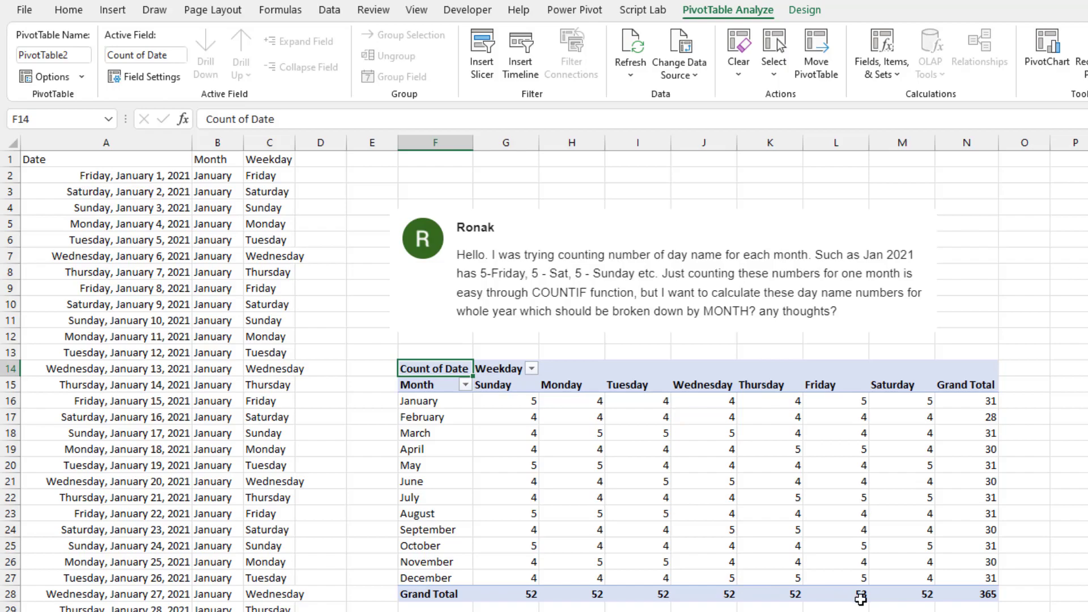
pyautogui.click(835, 593)
pyautogui.write('=SEQUENCE(365,1,DATE(2022,1,1))')
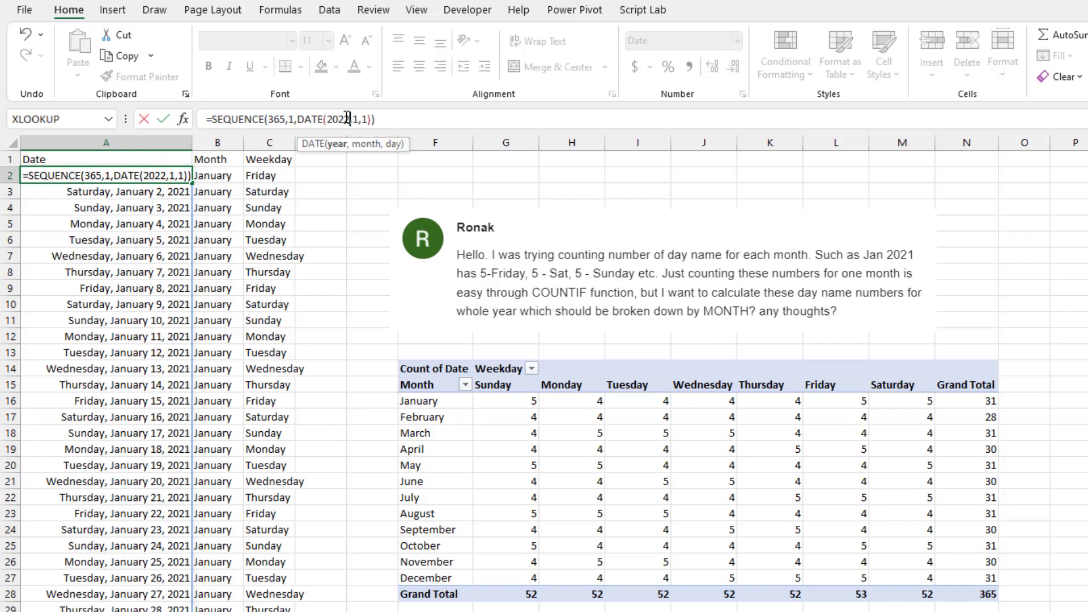
# Change the sequence start to DATE(2022,1,1) and refresh the pivot table for 2022 counts.
pyautogui.press('Return')
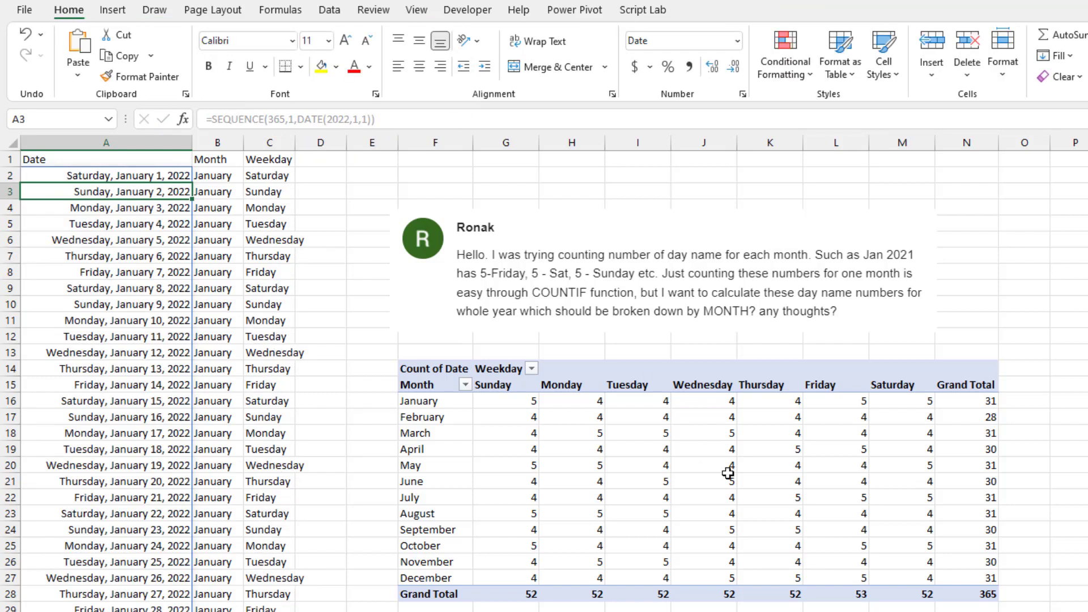
pyautogui.moveTo(861, 593)
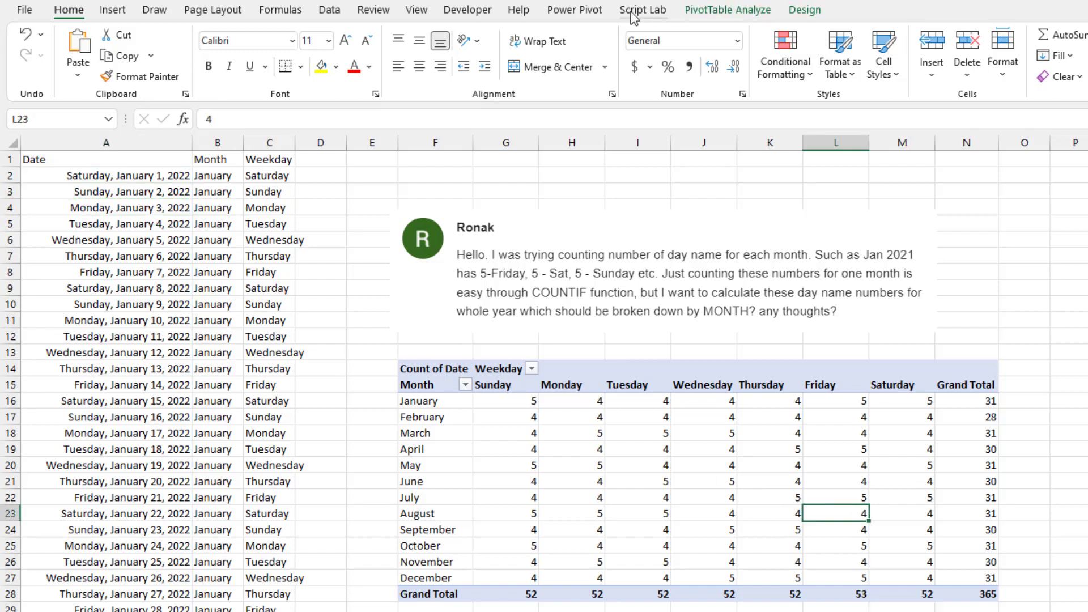
pyautogui.click(727, 10)
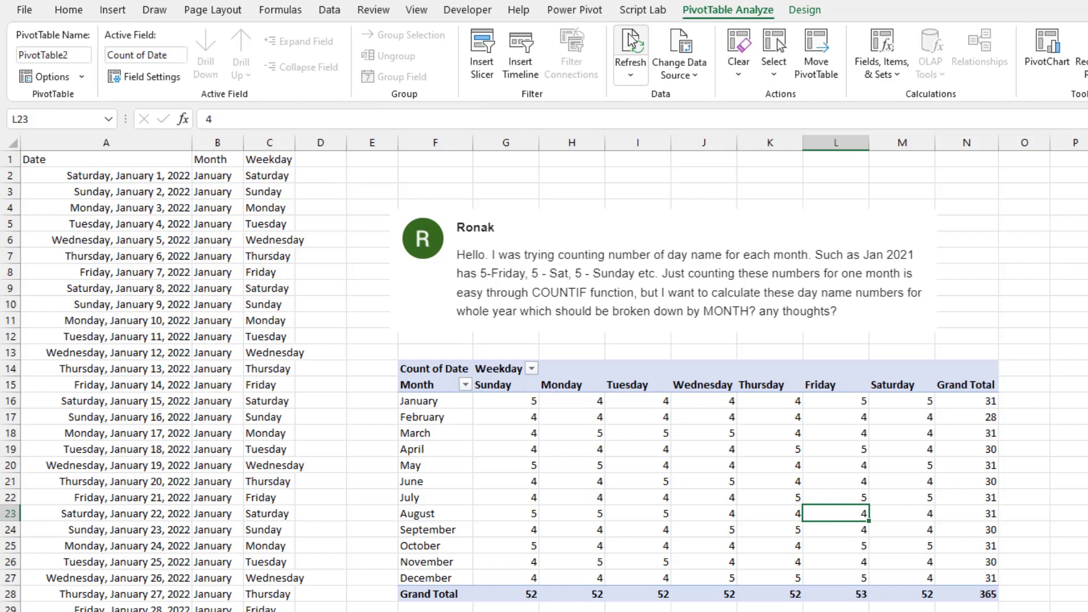
pyautogui.click(629, 55)
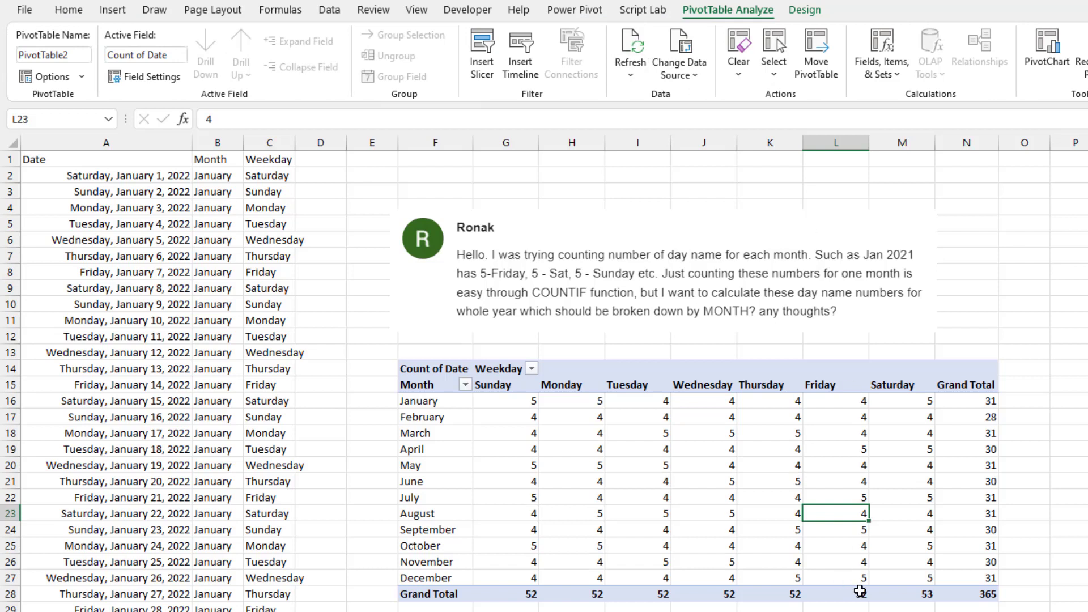
pyautogui.moveTo(923, 596)
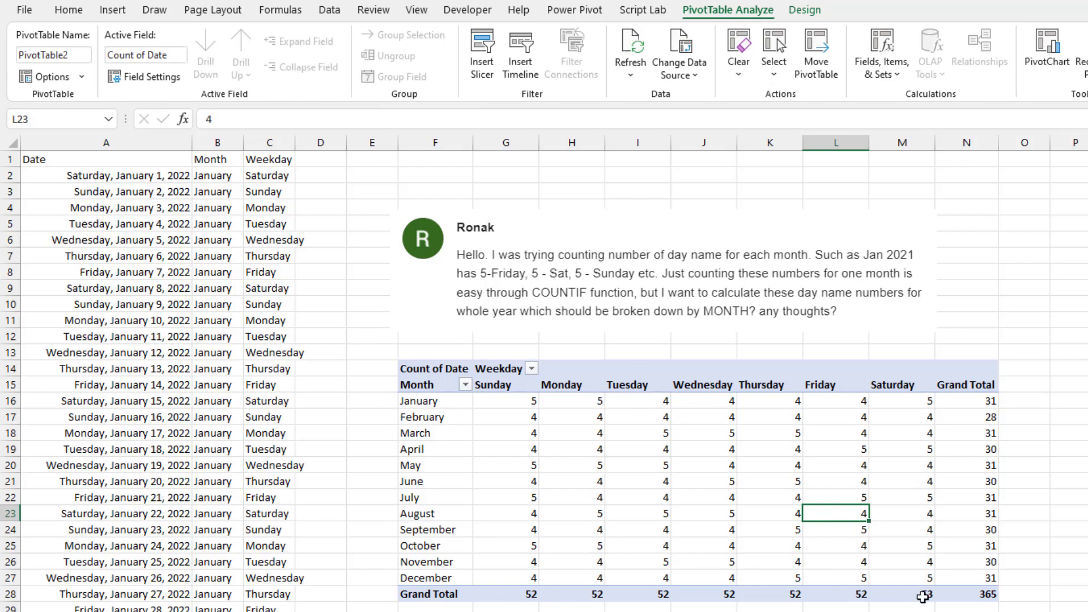
pyautogui.moveTo(922, 595)
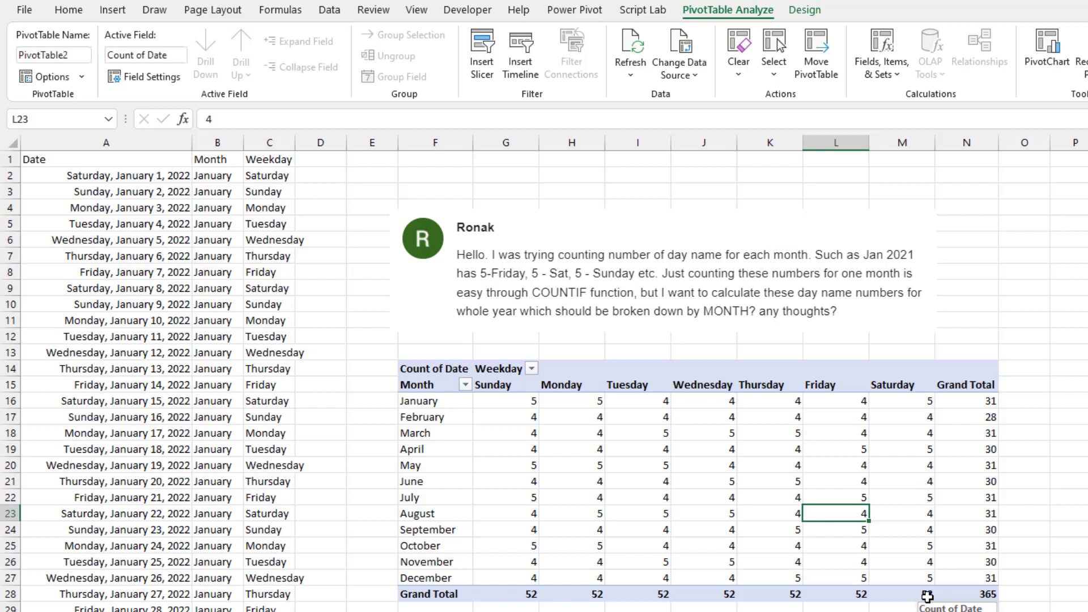
pyautogui.moveTo(747, 224)
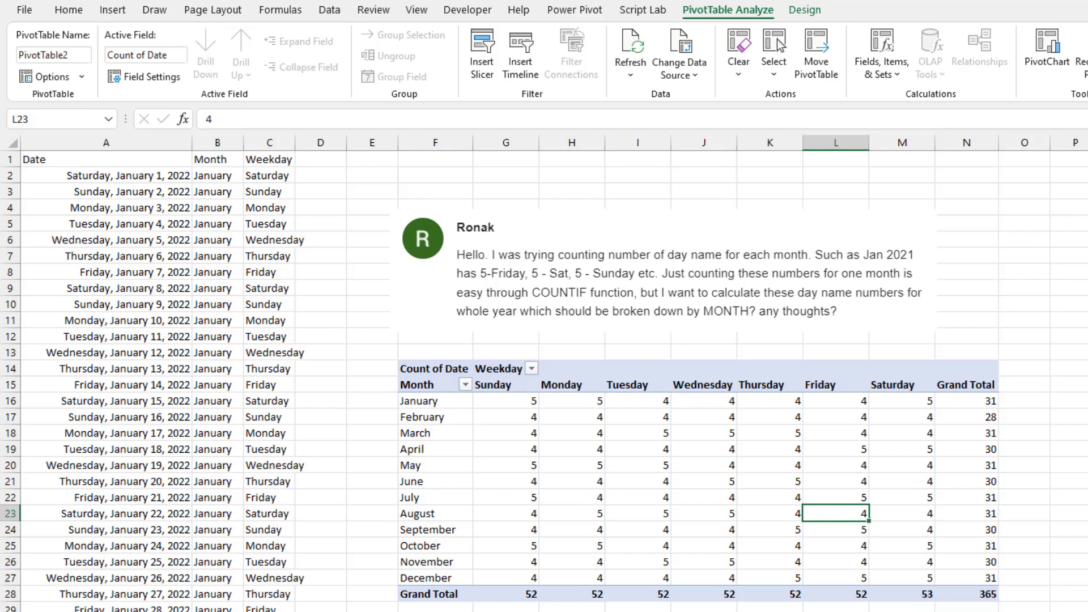
pyautogui.click(68, 10)
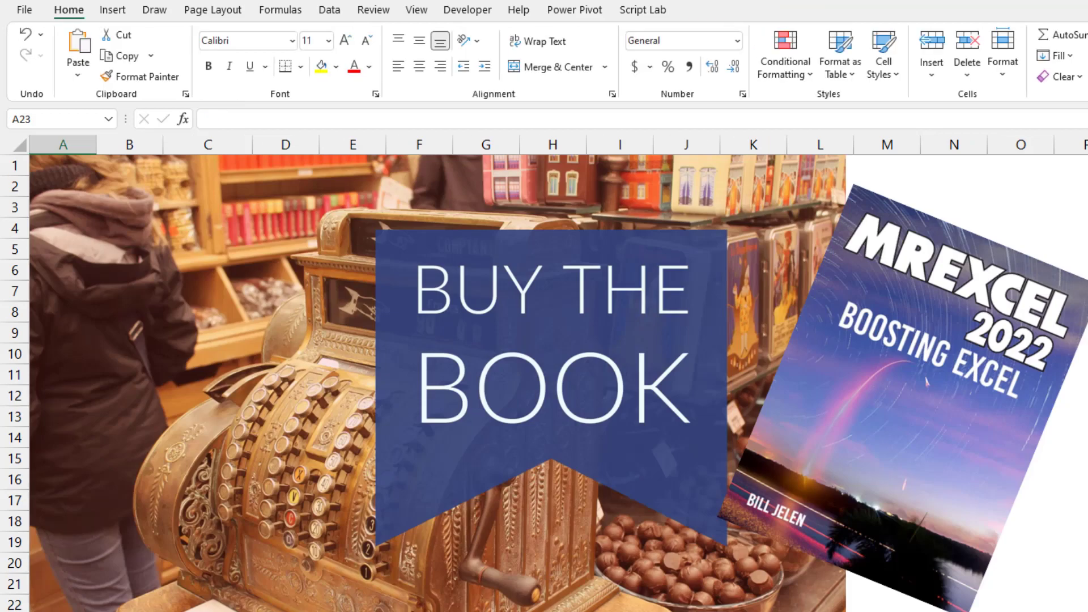